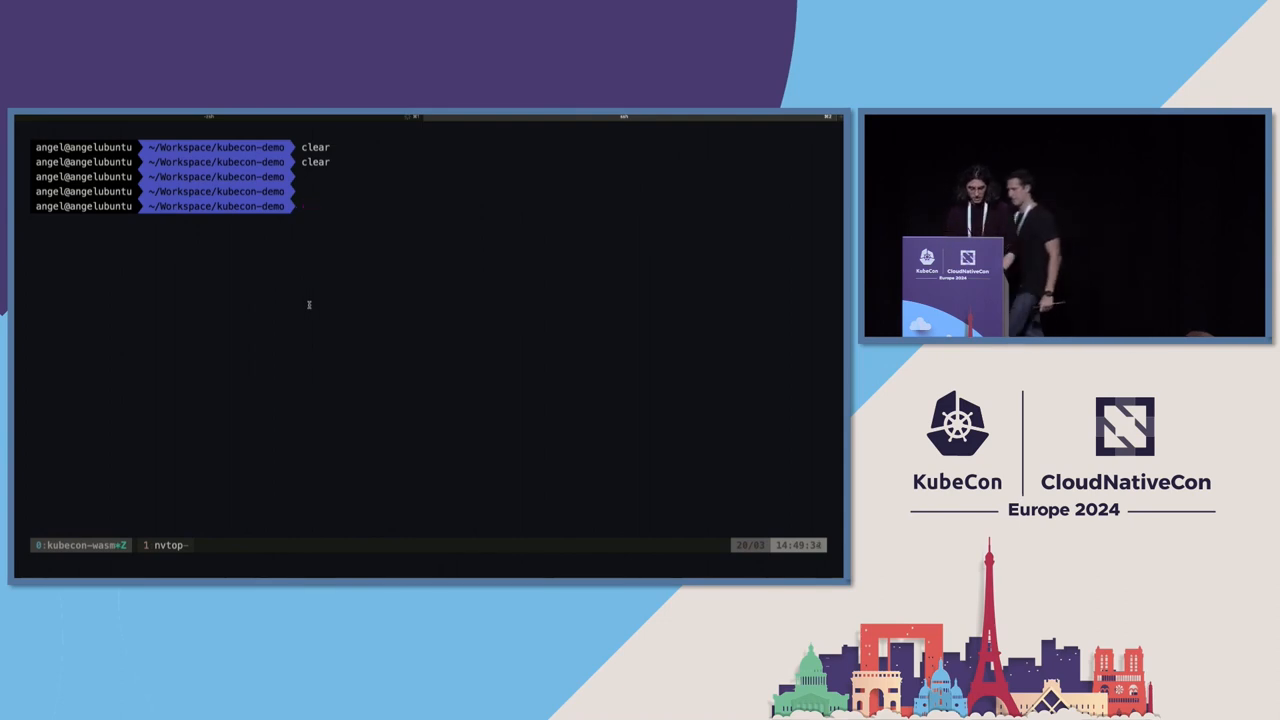
# Clear the terminal so only a fresh prompt remains in the kubecon-demo directory
pyautogui.press('Return')
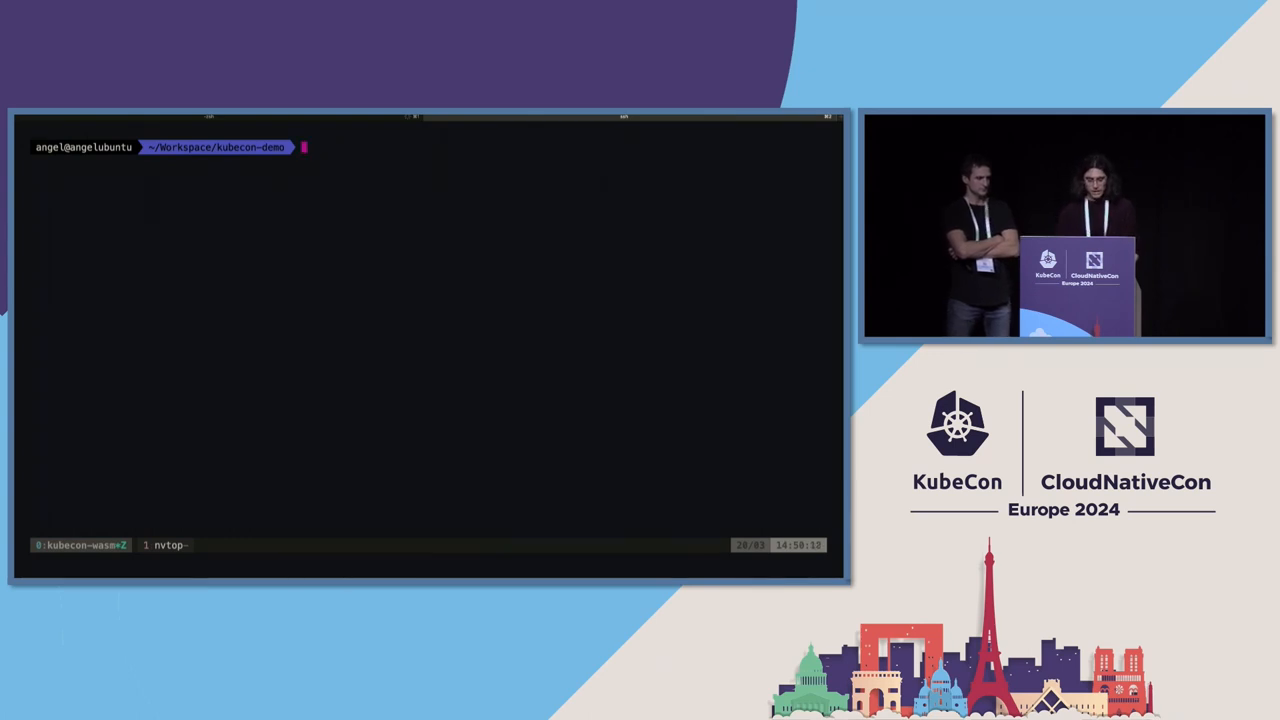
# Print ./config/inference.yaml, the vllm-phi-2 Pod manifest with image-loader init container and GPU limit
pyautogui.write('cat ./')
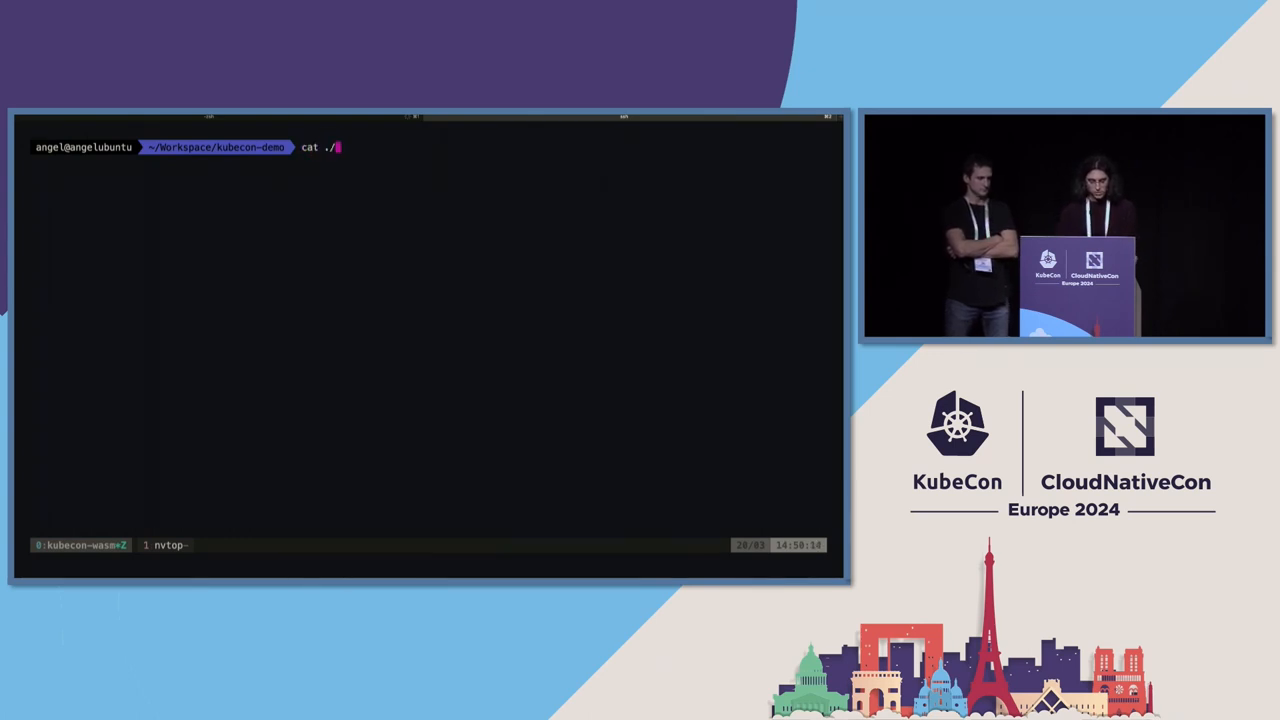
pyautogui.write('config/')
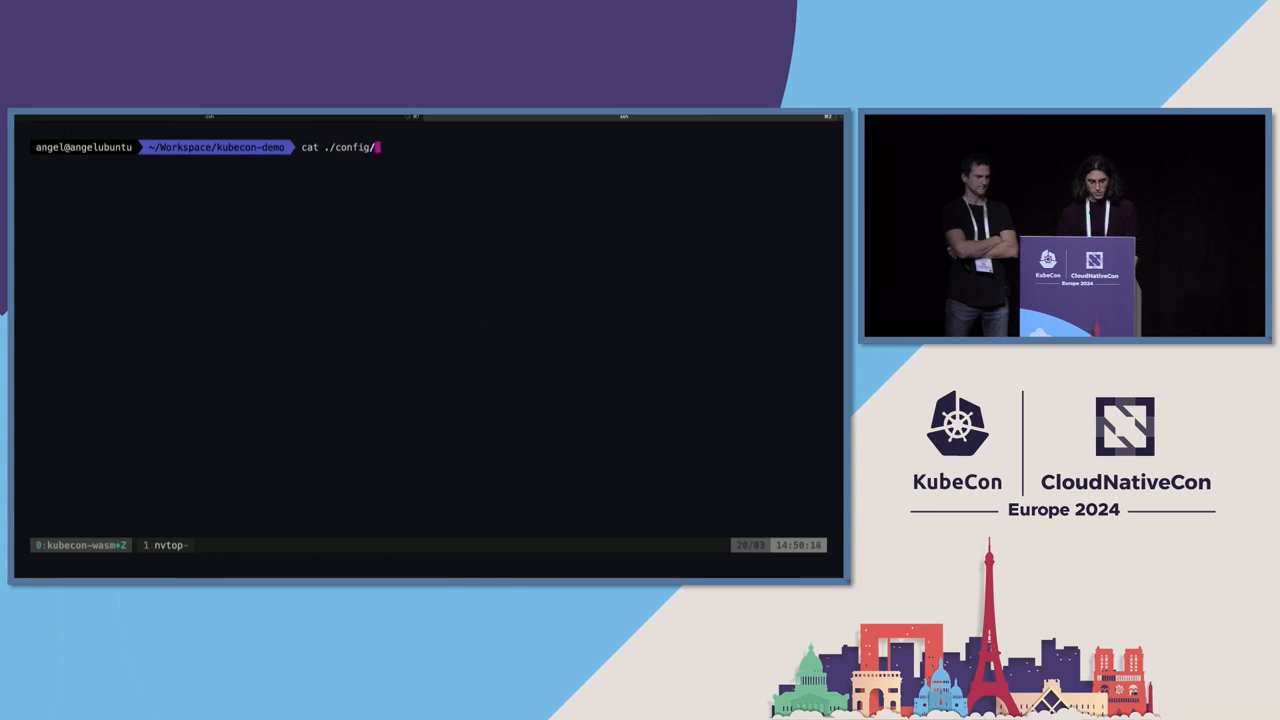
pyautogui.write('l')
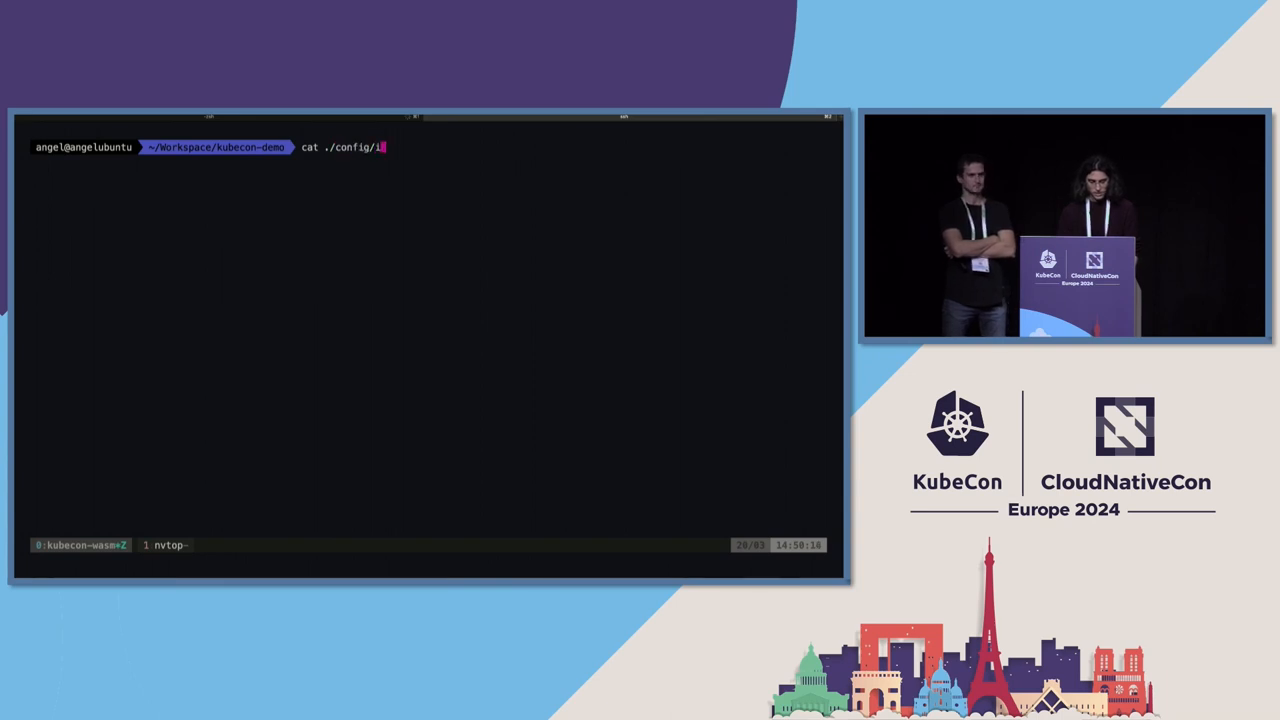
pyautogui.write('nference.y')
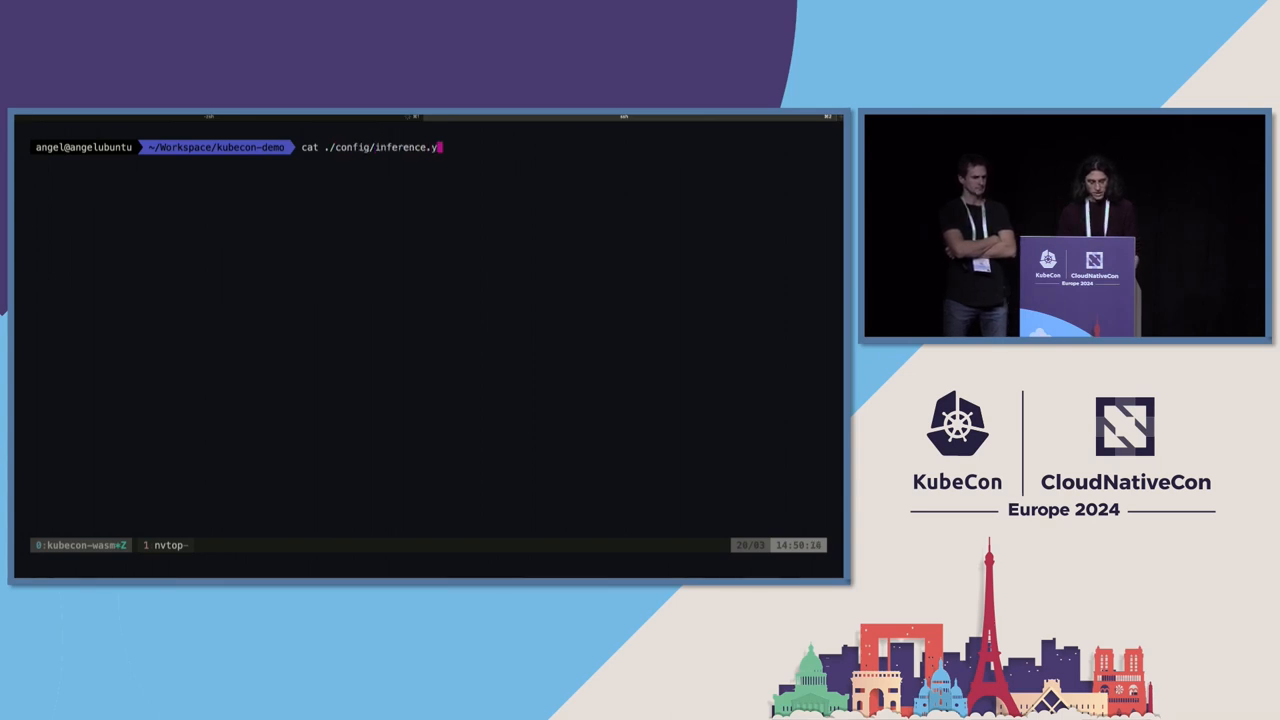
pyautogui.press('Return')
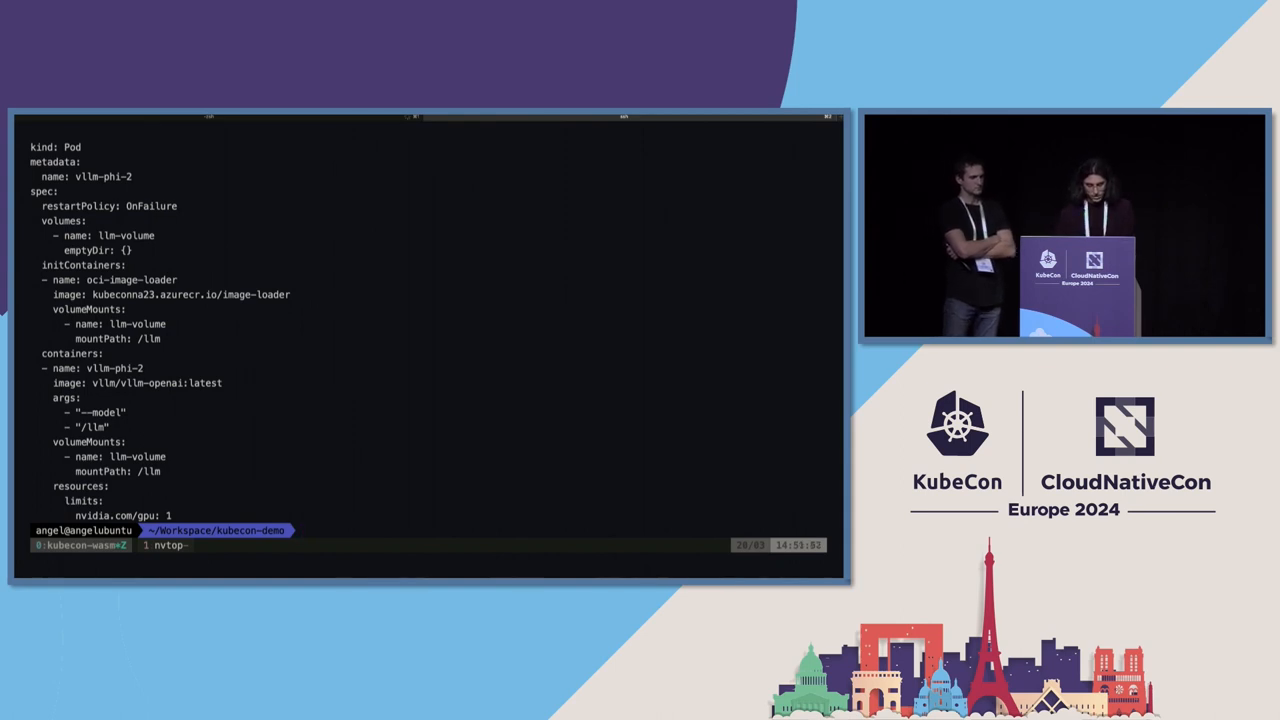
# Fetch the vllm-phi-2 oci-image-loader container logs listing the reconstructed model files
pyautogui.write('kb')
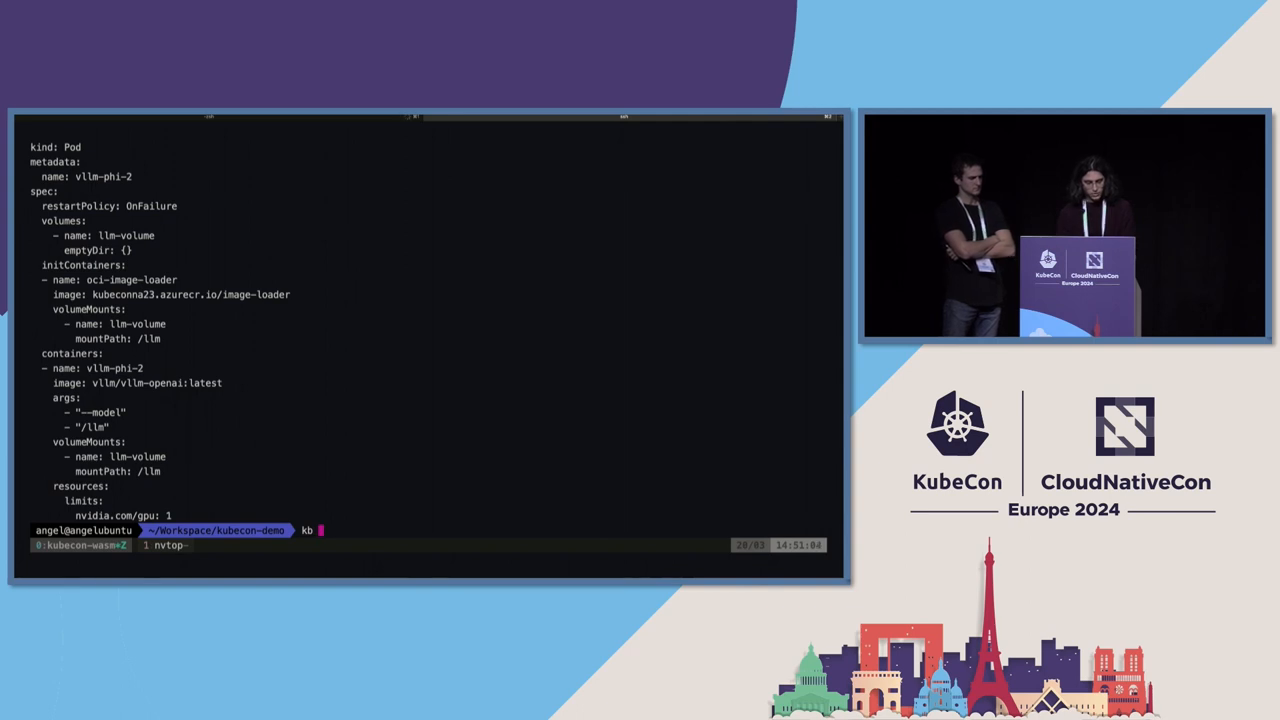
pyautogui.write('l')
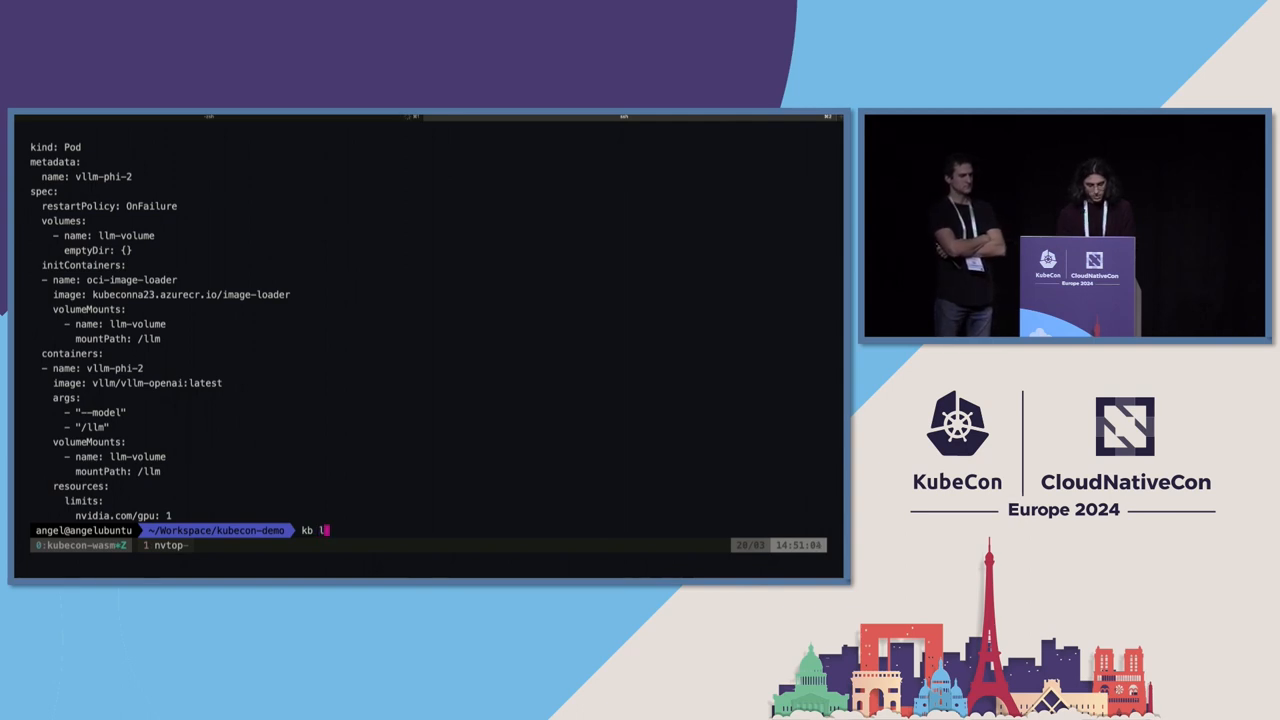
pyautogui.write('o')
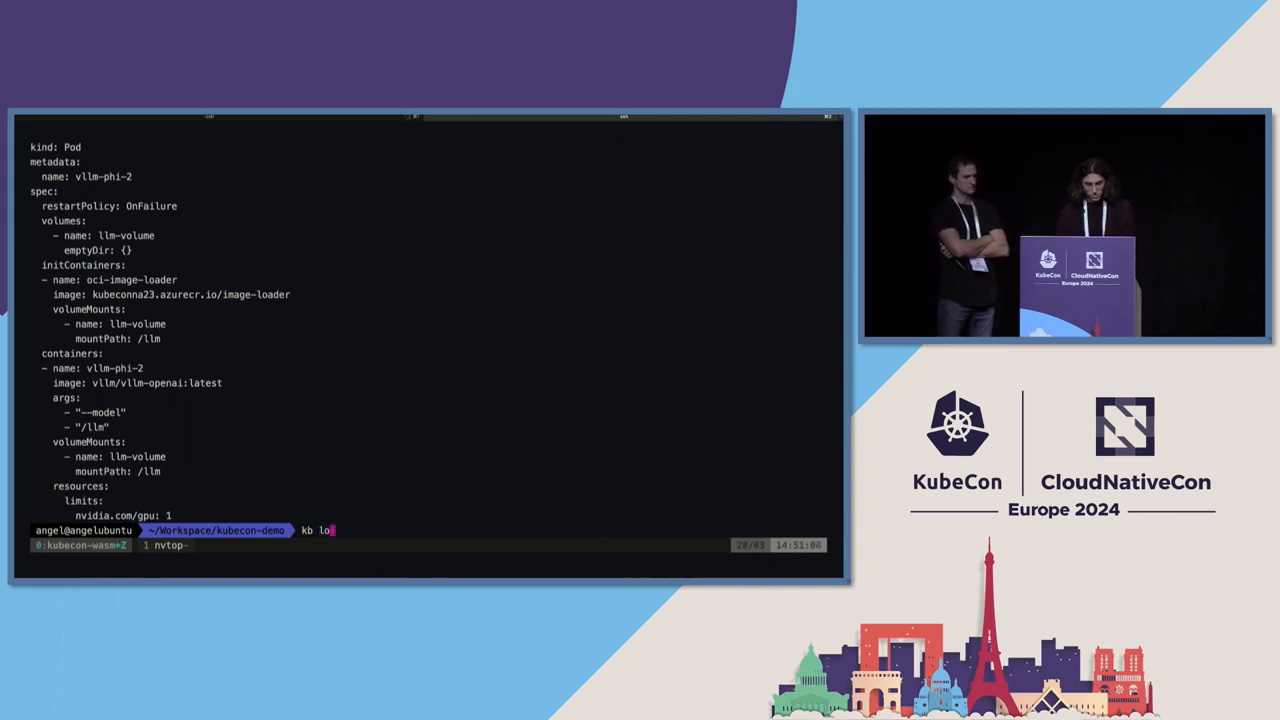
pyautogui.write('gs')
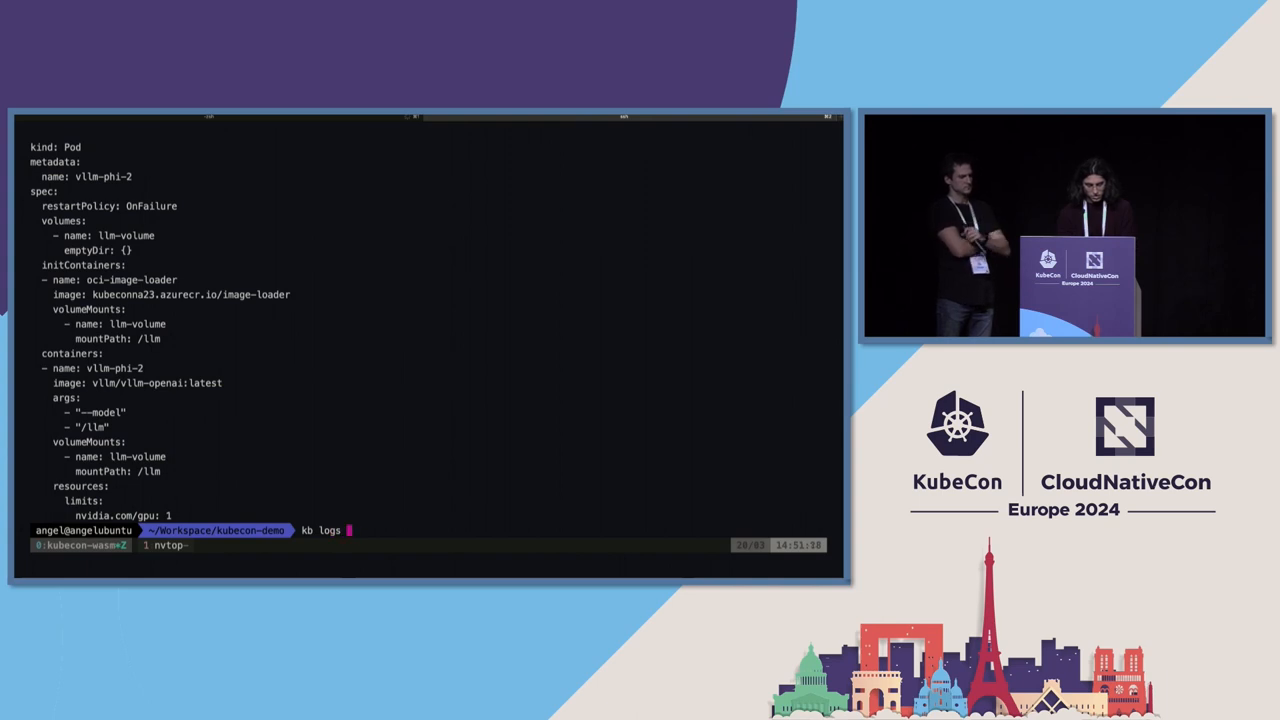
pyautogui.write('vllm')
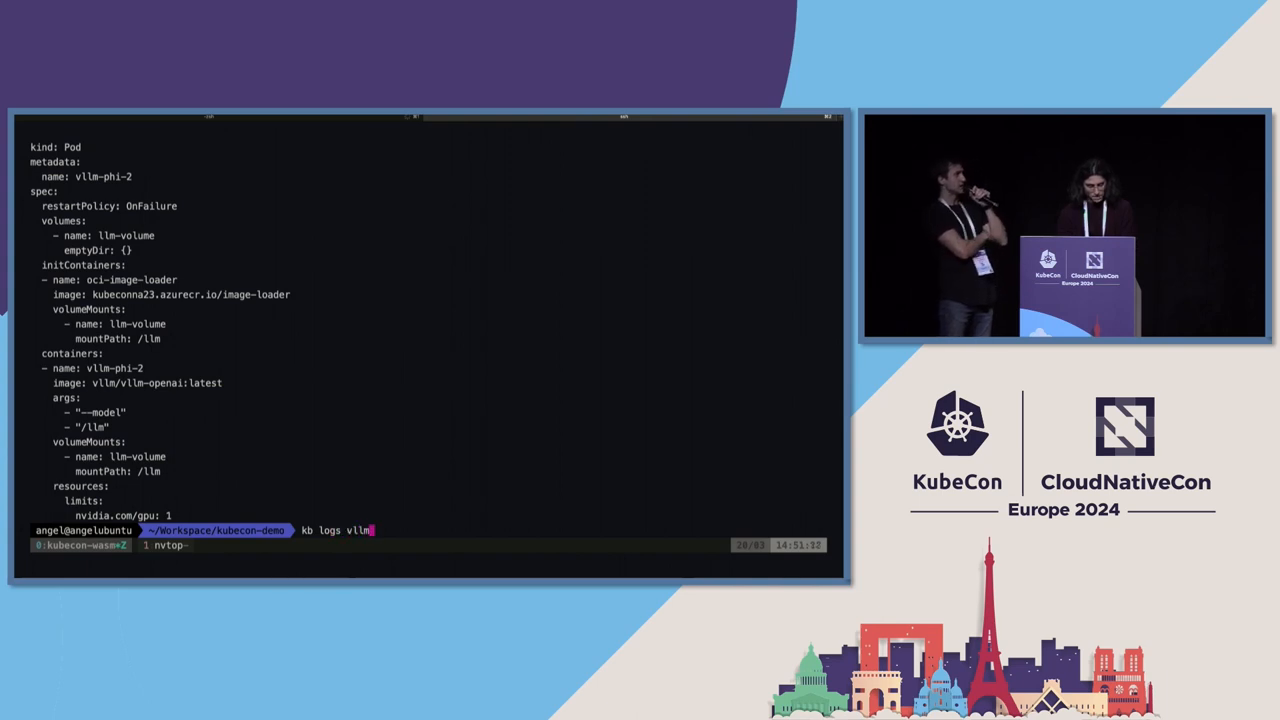
pyautogui.write('-phi-2 -')
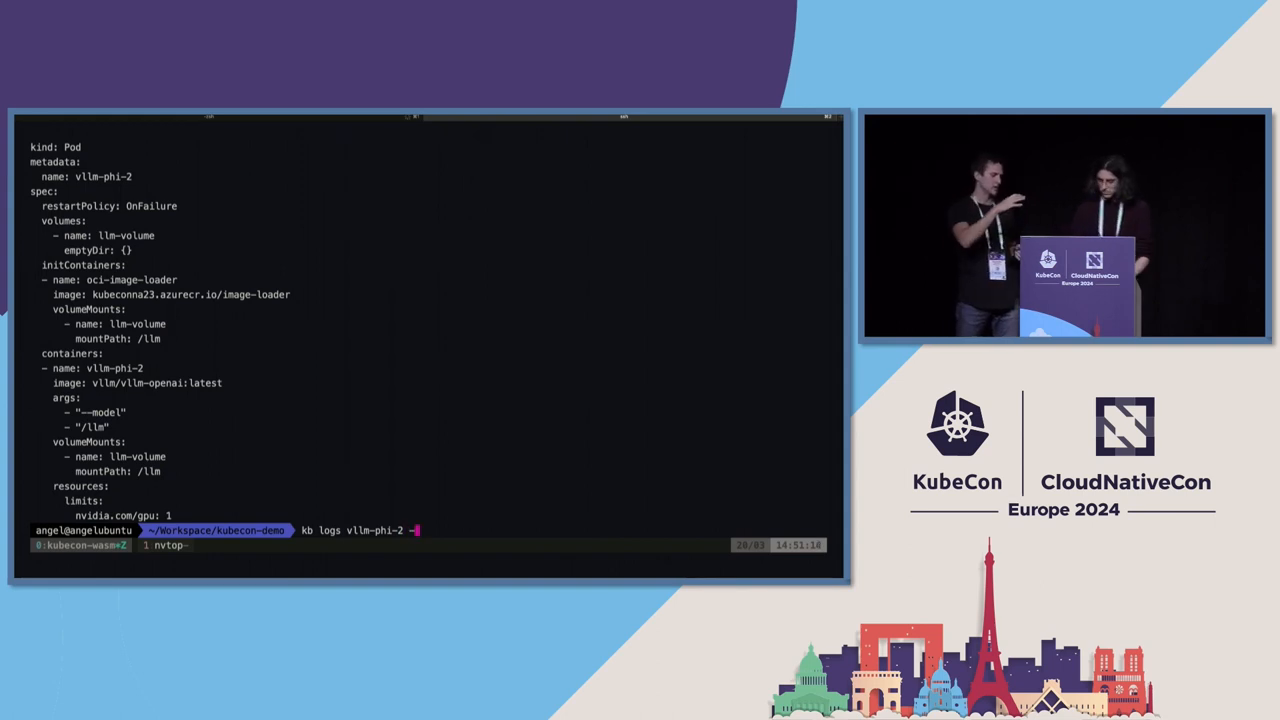
pyautogui.write('c')
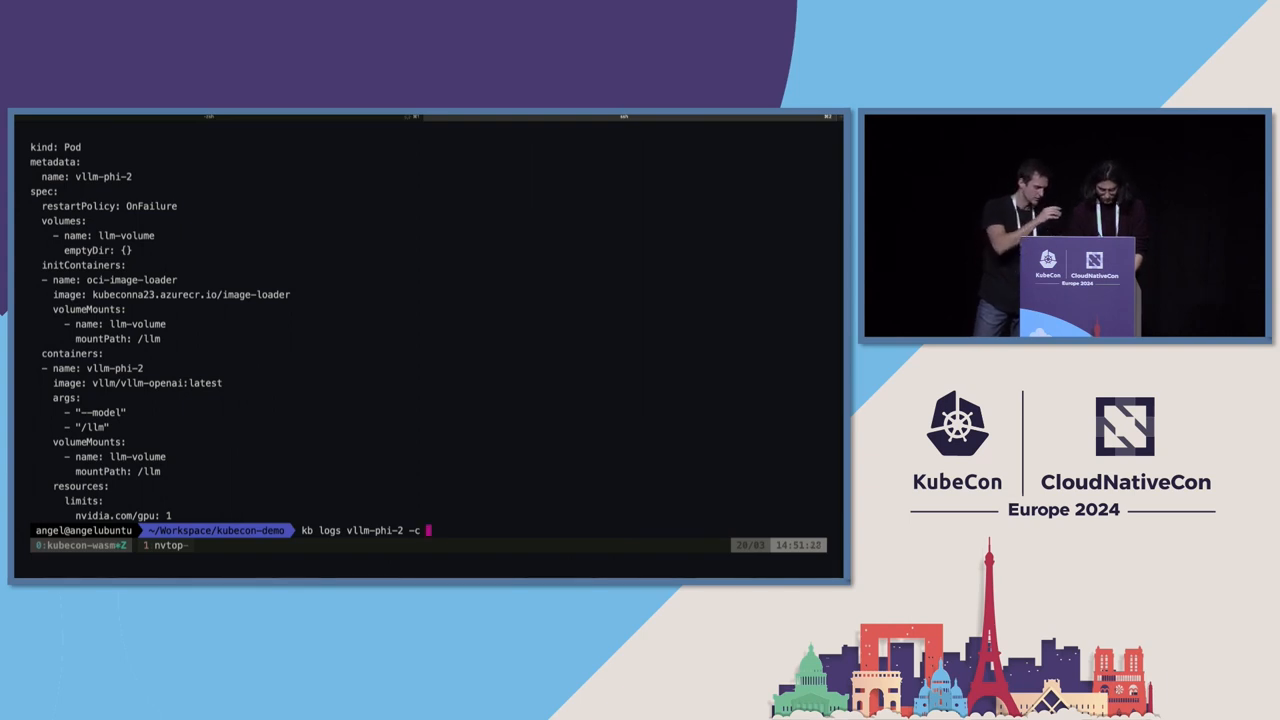
pyautogui.write('oci-image-l')
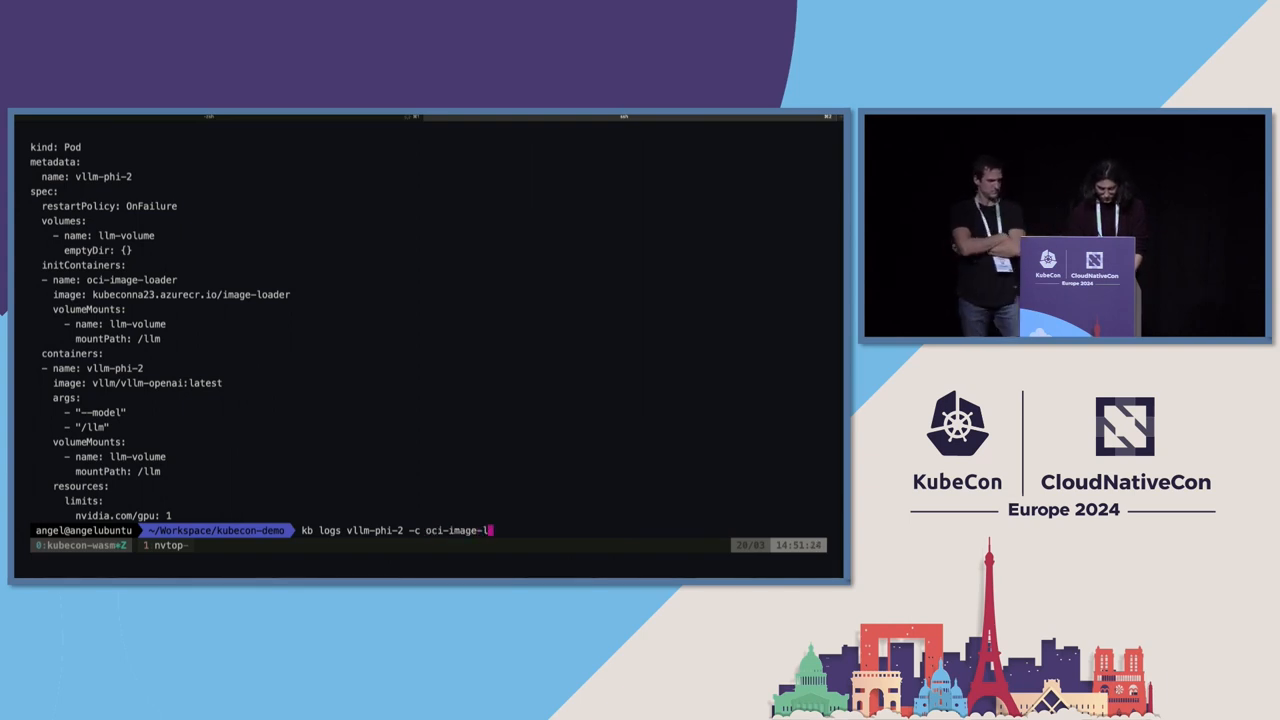
pyautogui.press('Return')
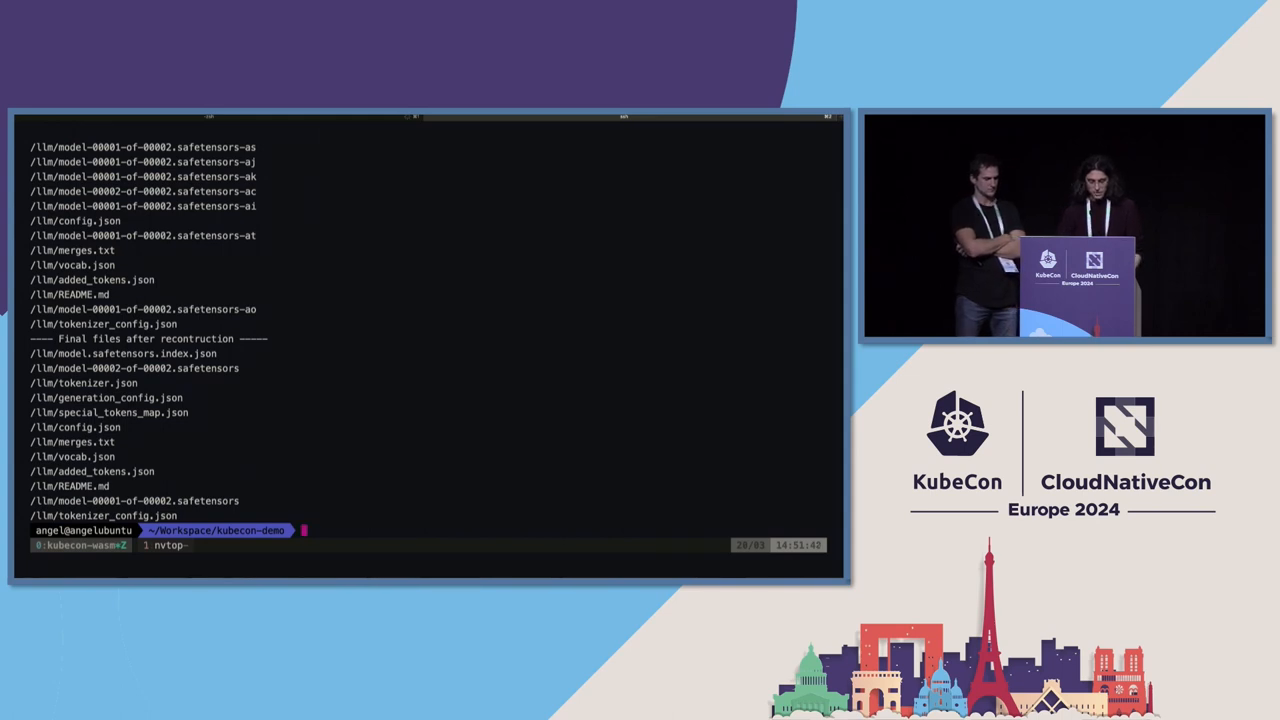
# Fetch the vllm-phi-2 server logs showing metrics with zero running and pending requests
pyautogui.write('kb')
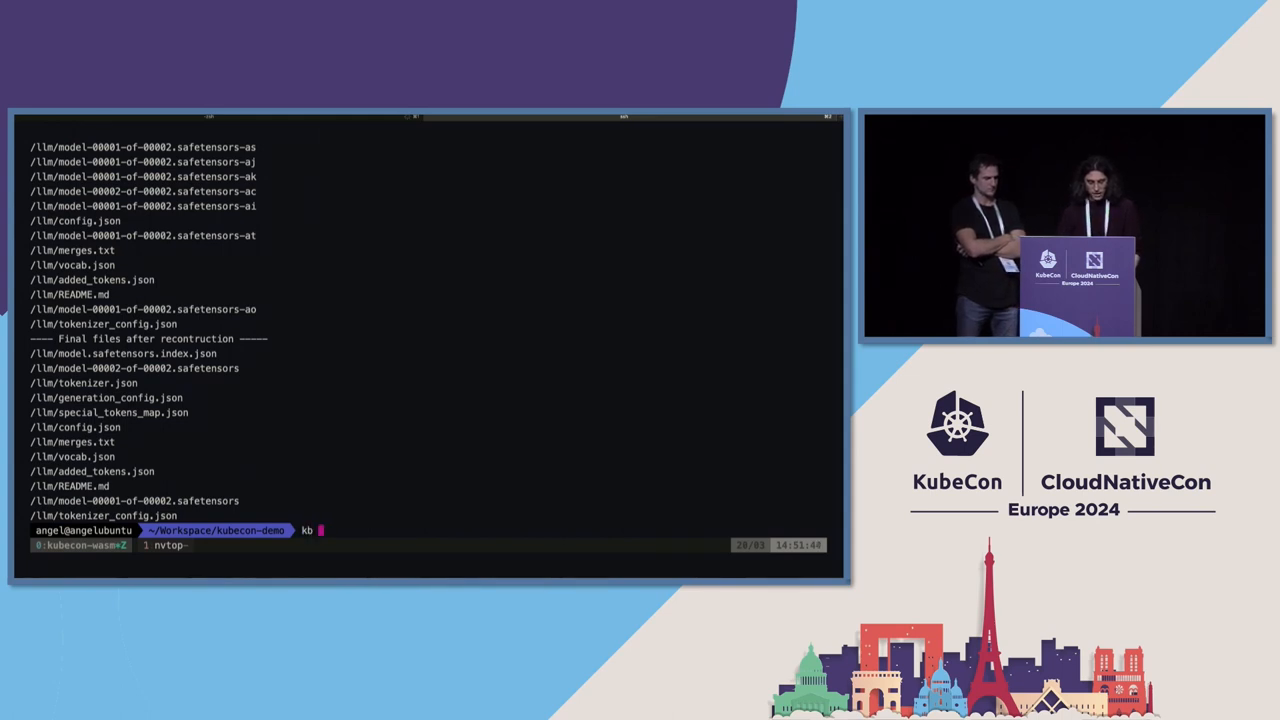
pyautogui.write('logs')
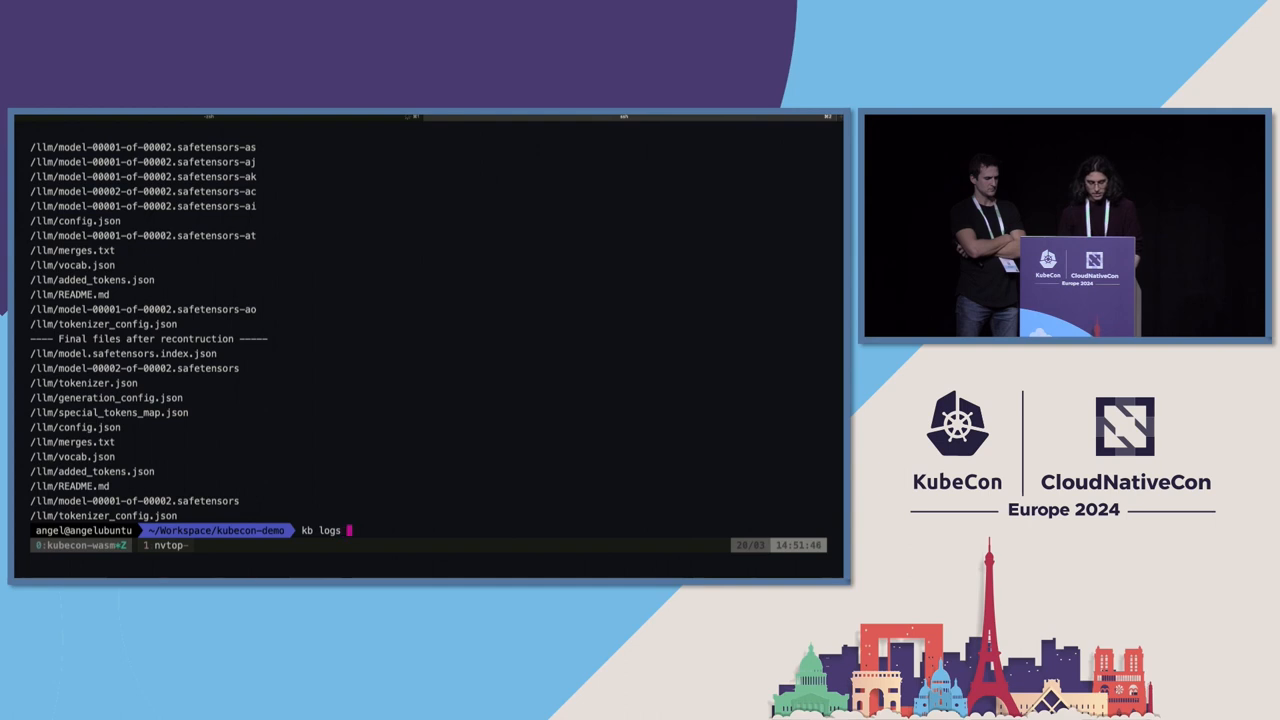
pyautogui.write('vllm-phi')
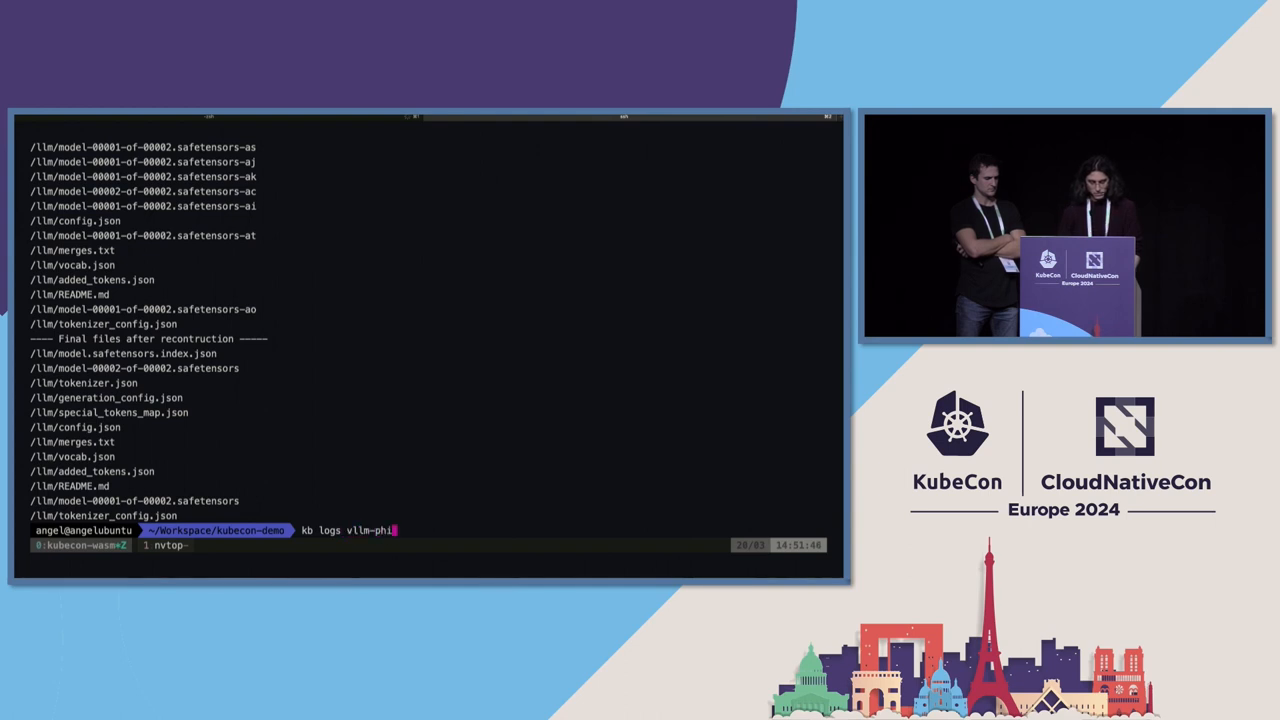
pyautogui.press('Return')
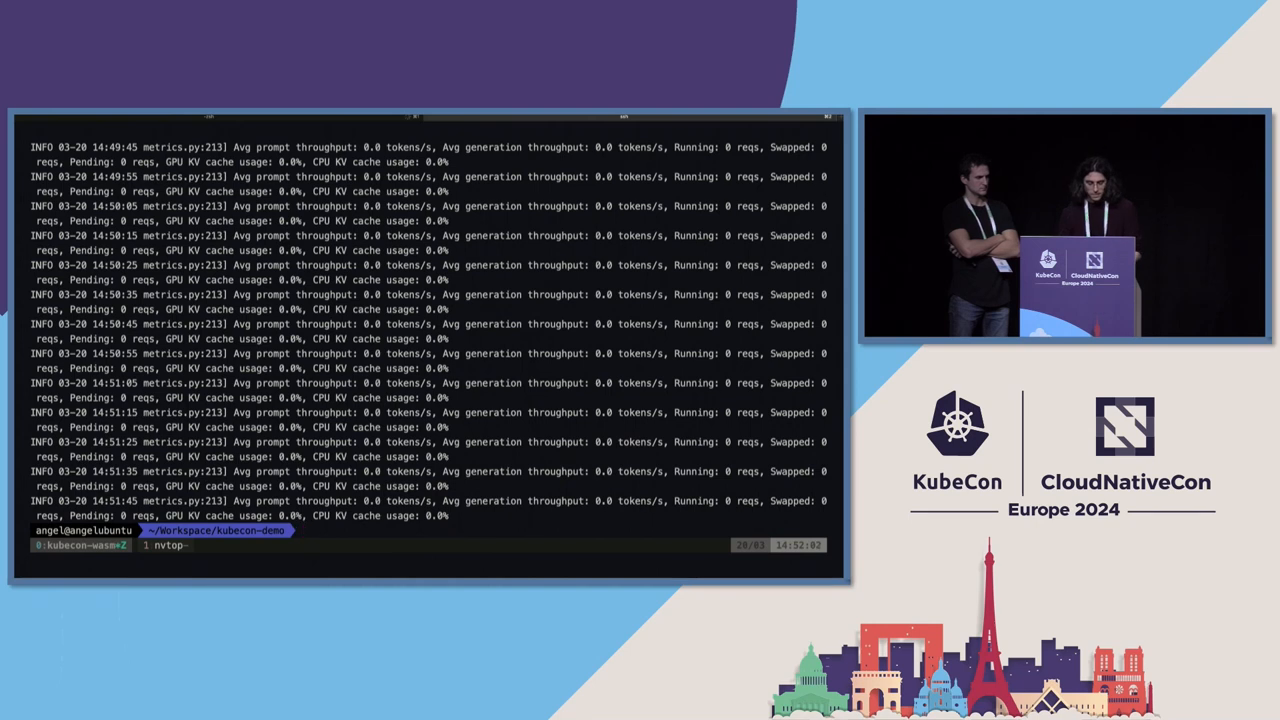
# Print inference-test.py and read through its sample query, extraction prompt and completion settings
pyautogui.write('./')
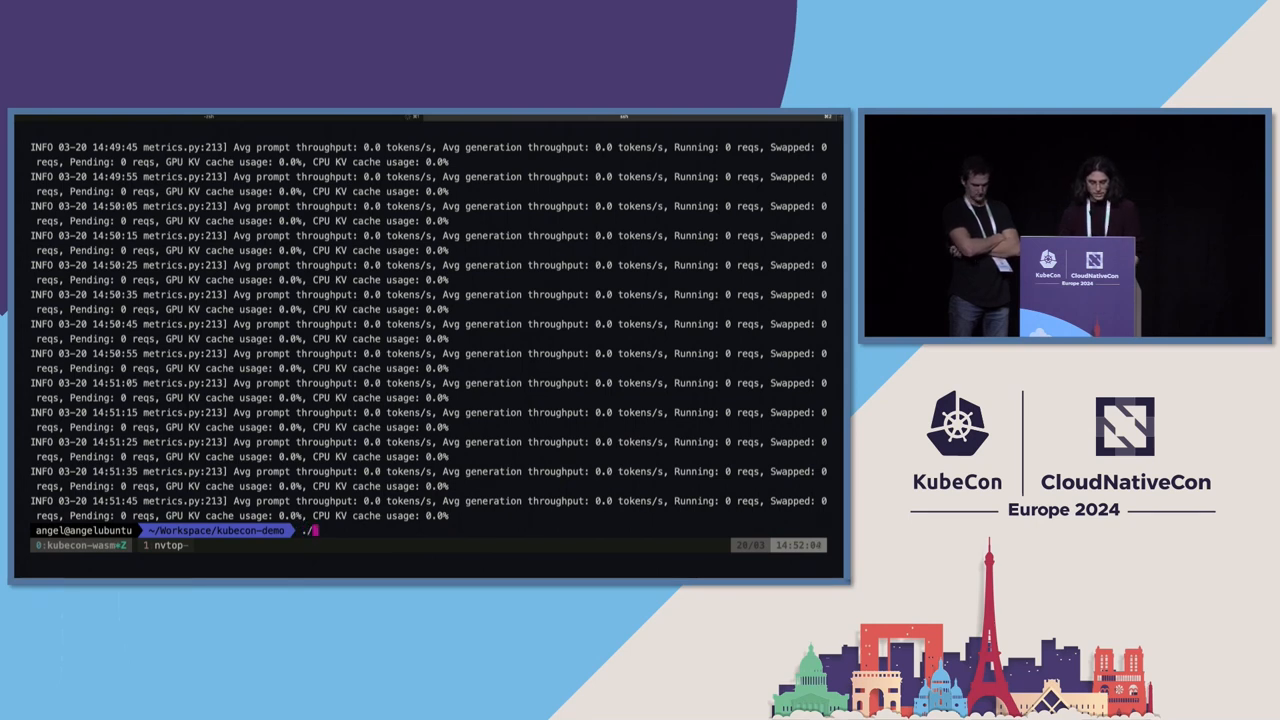
pyautogui.write('cat')
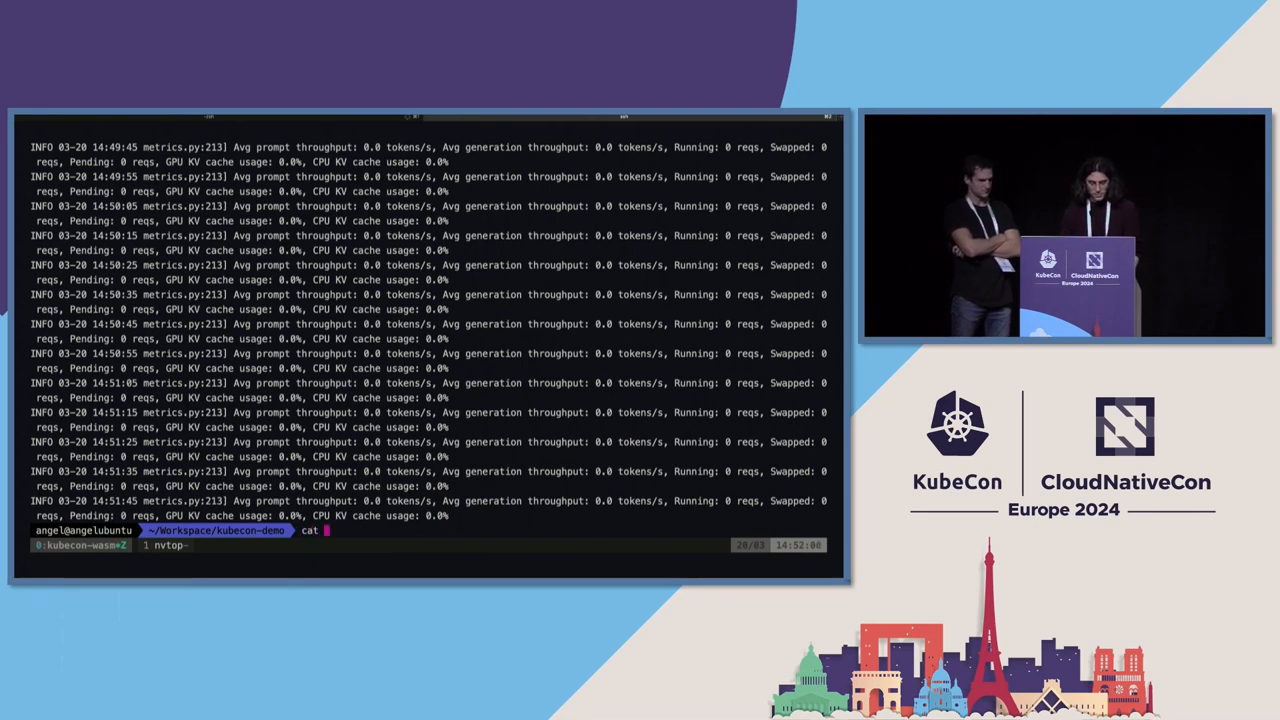
pyautogui.write('inference-test.py')
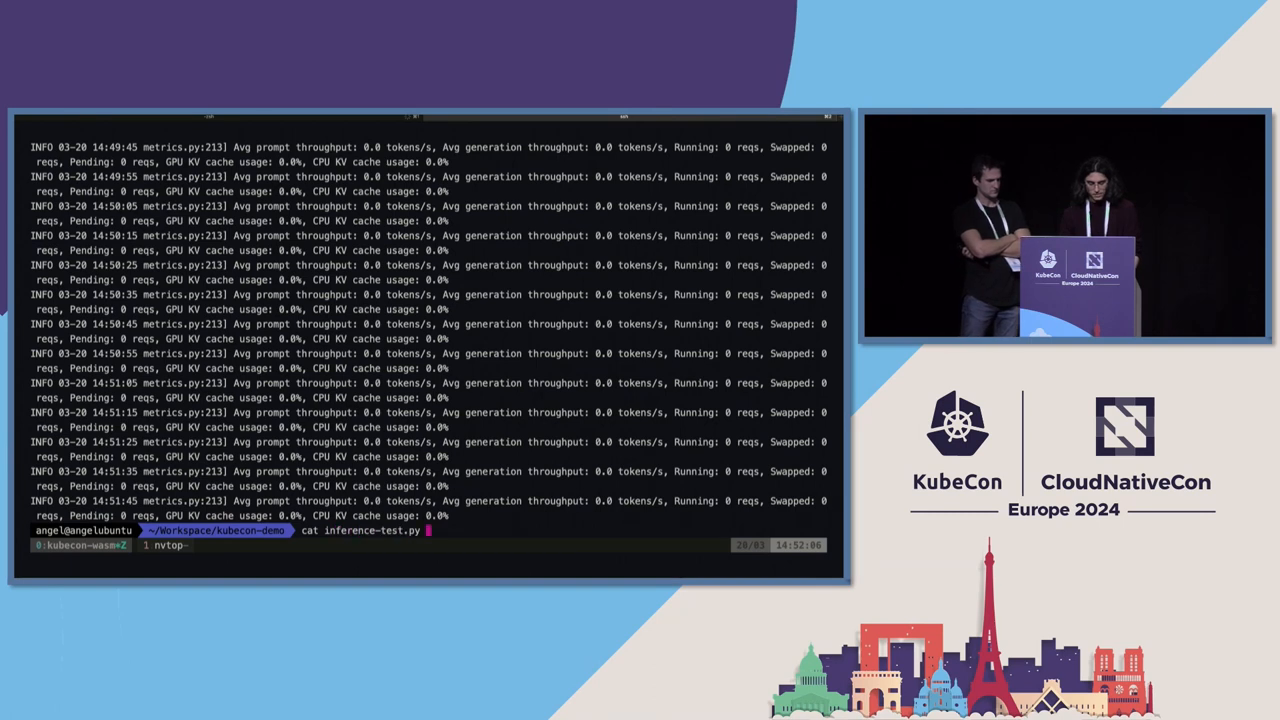
pyautogui.press('Return')
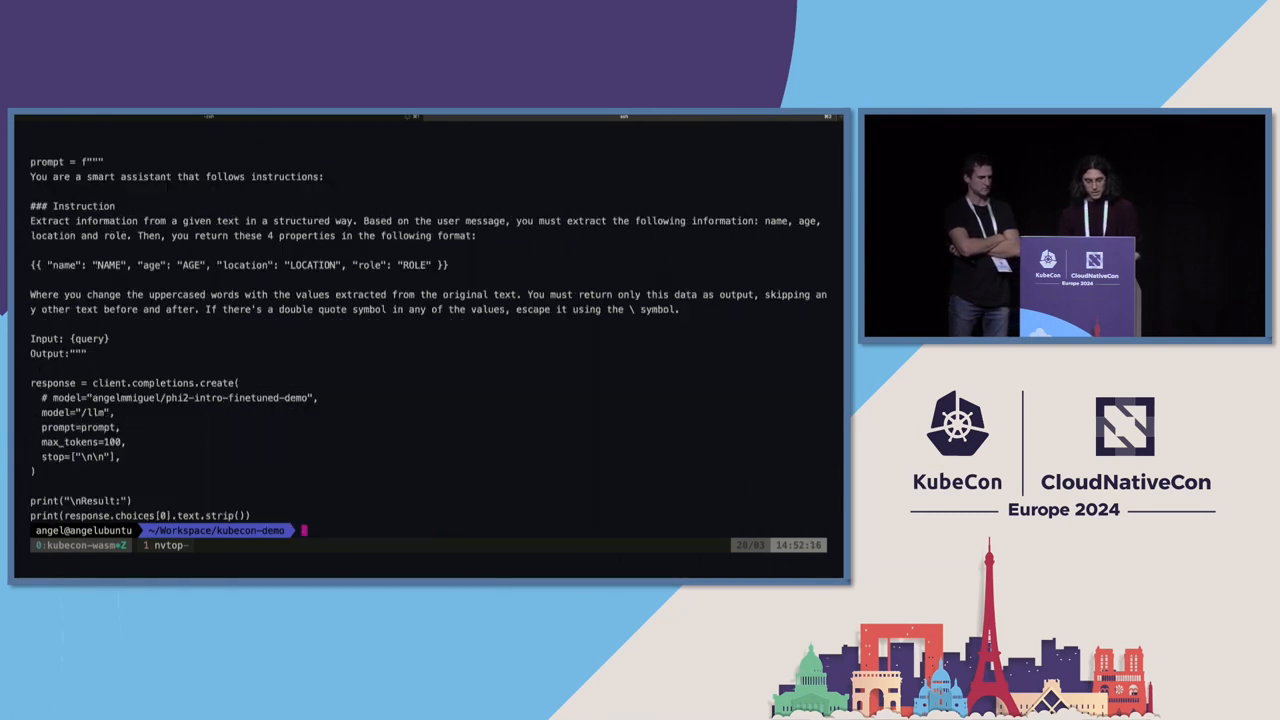
pyautogui.scroll(3)
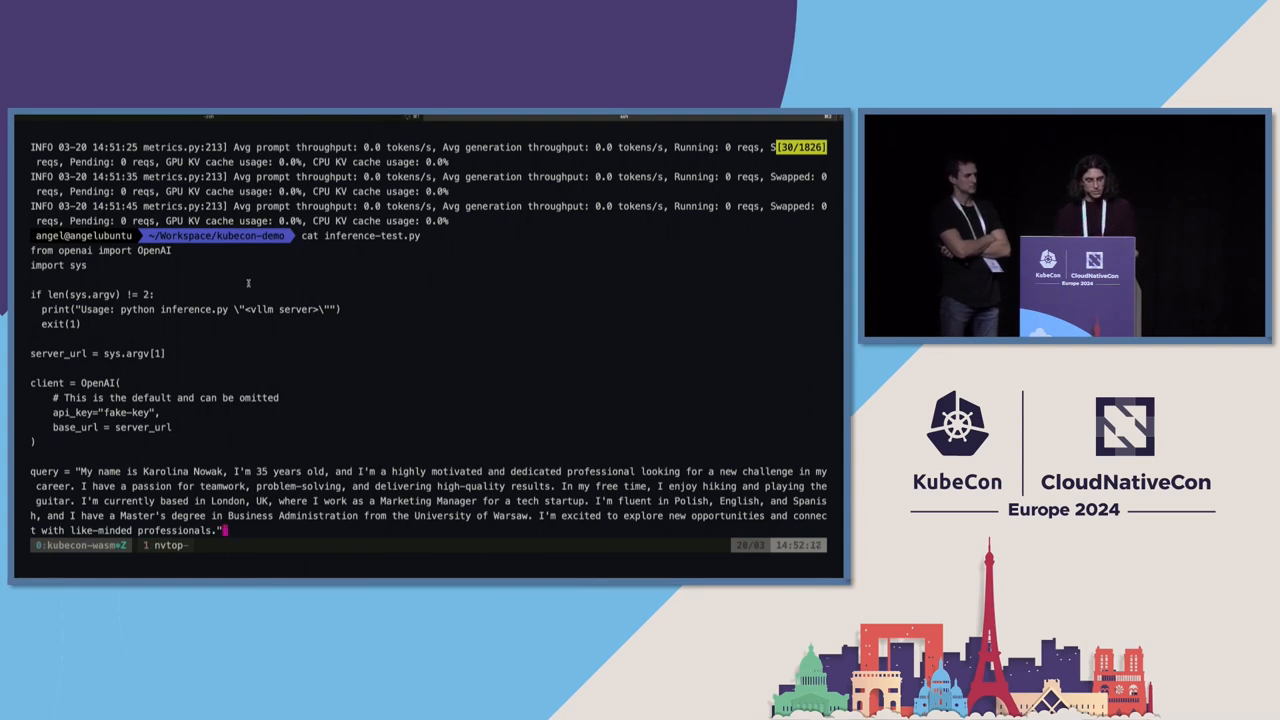
pyautogui.scroll(-3)
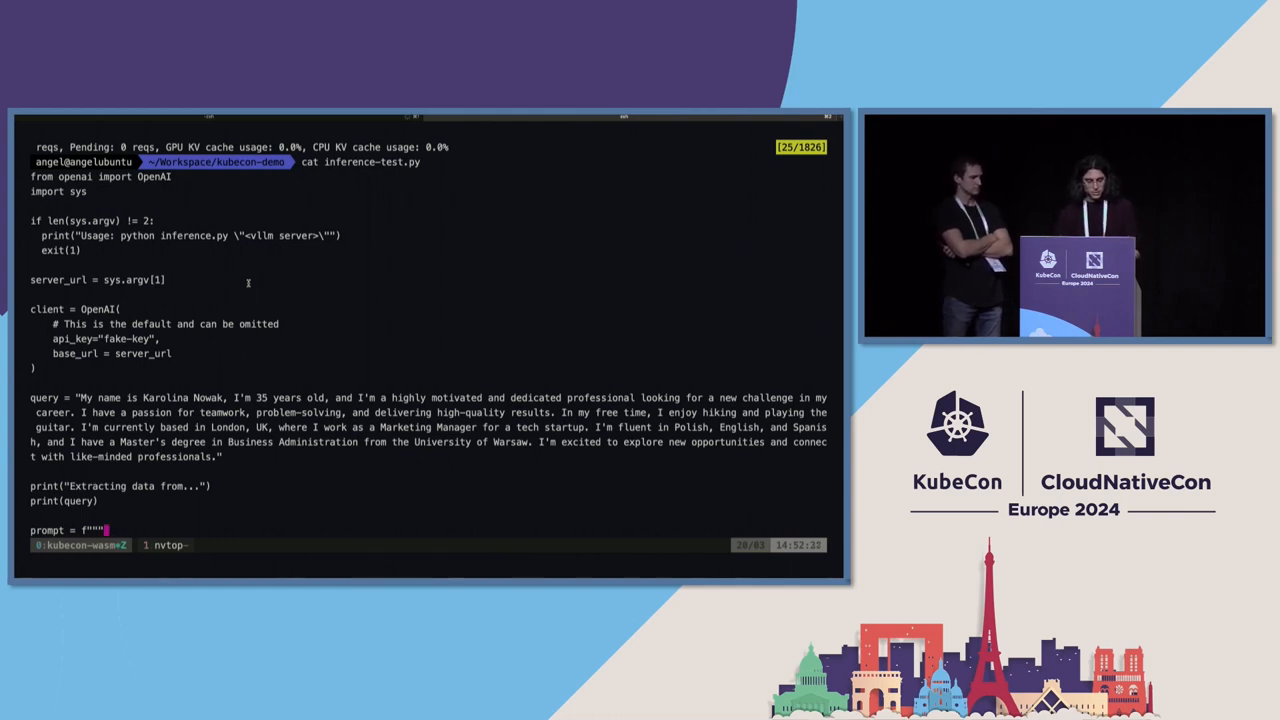
pyautogui.scroll(-3)
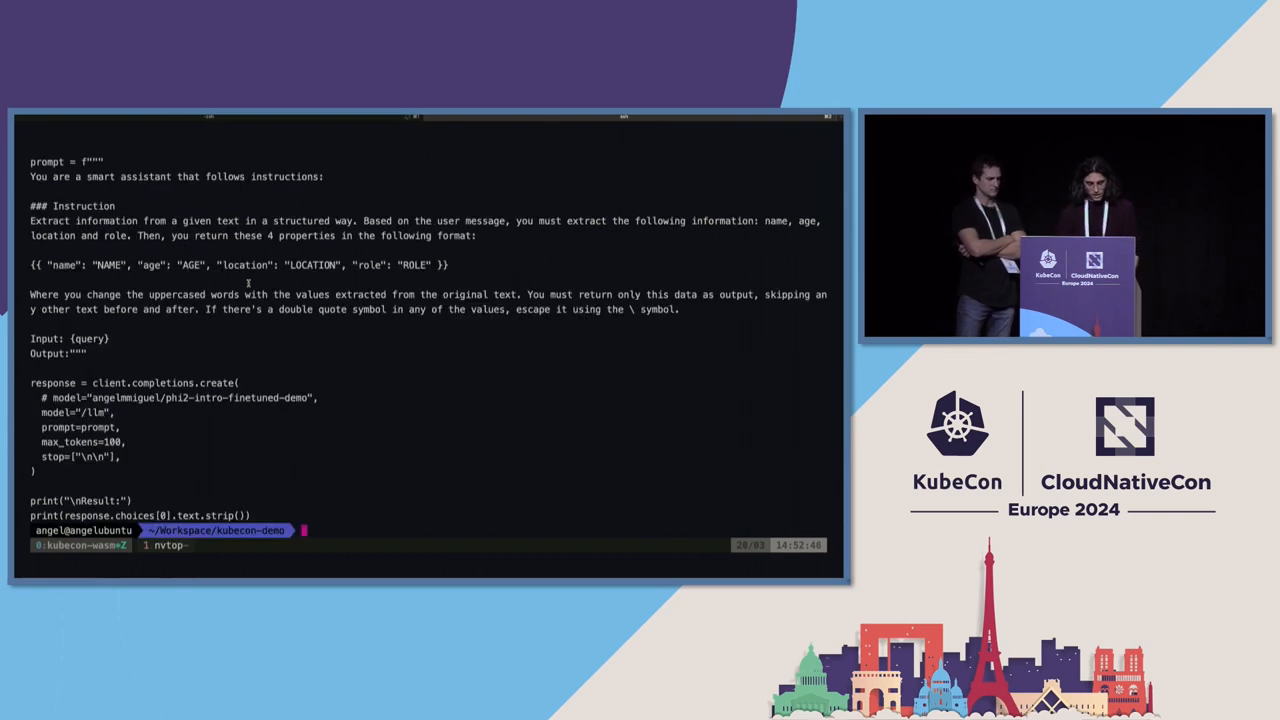
pyautogui.write('python')
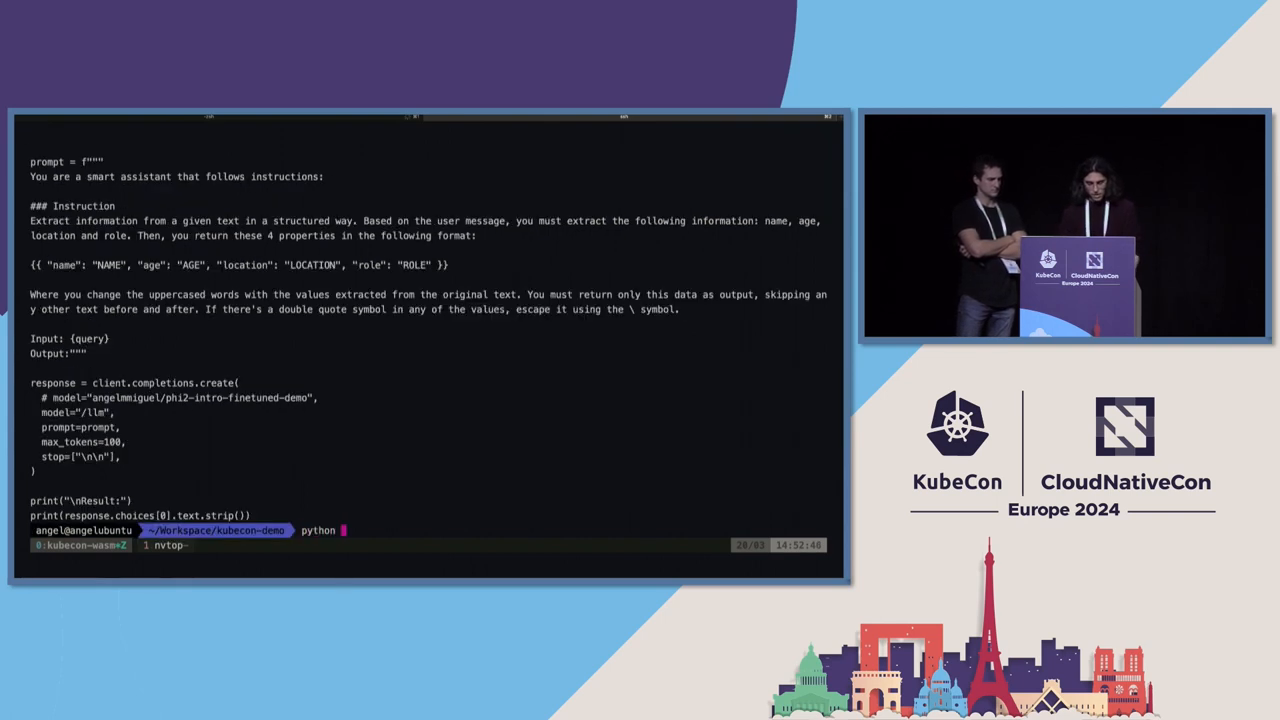
pyautogui.write('inference-test.py')
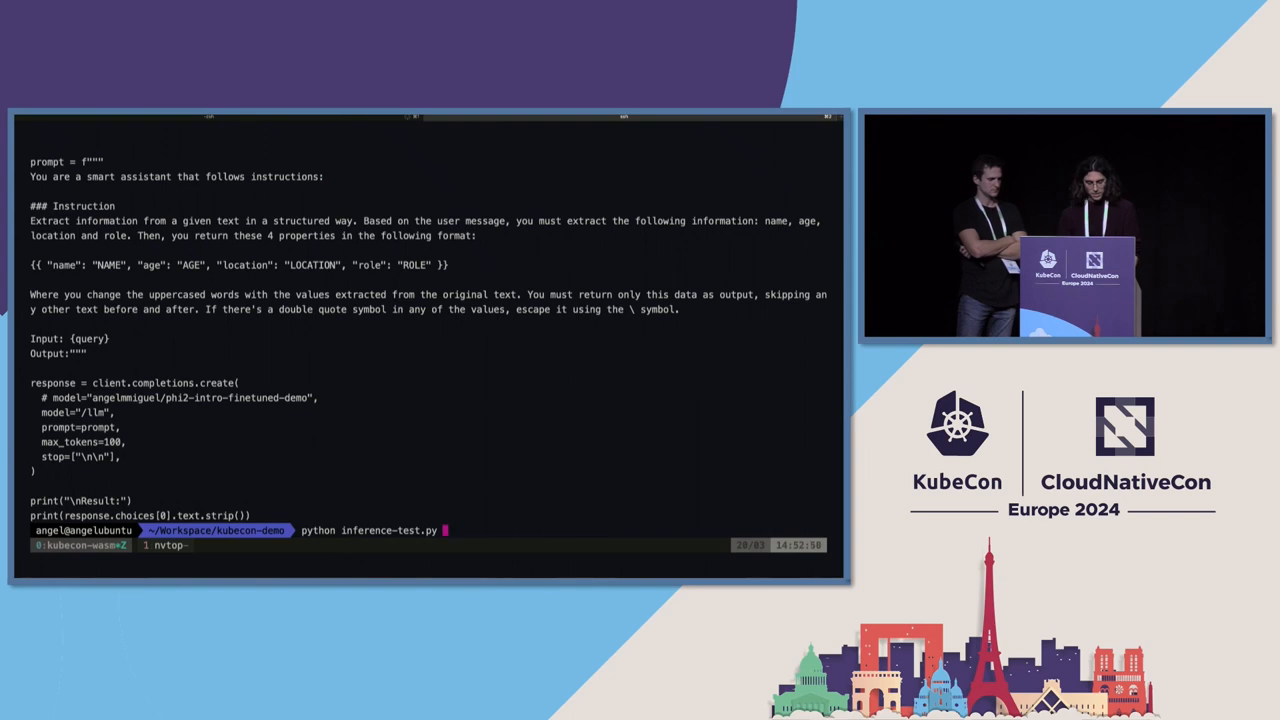
pyautogui.write('http')
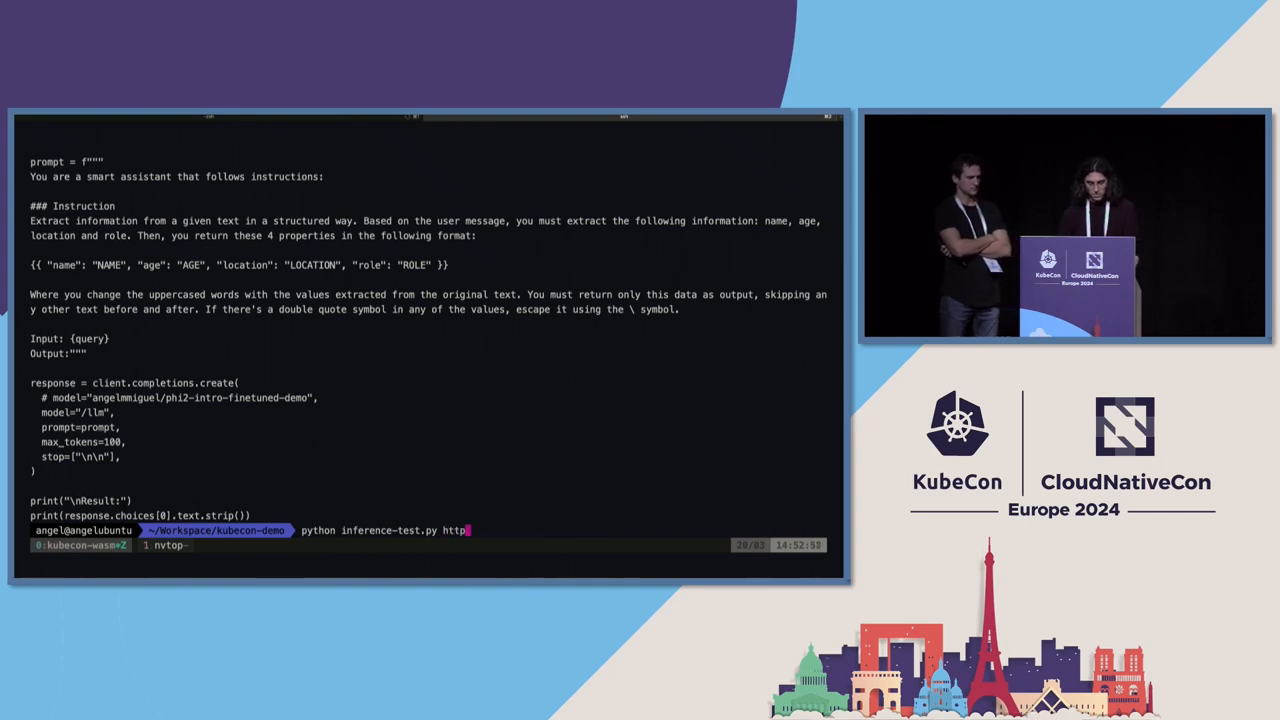
pyautogui.write('://localhost:8000')
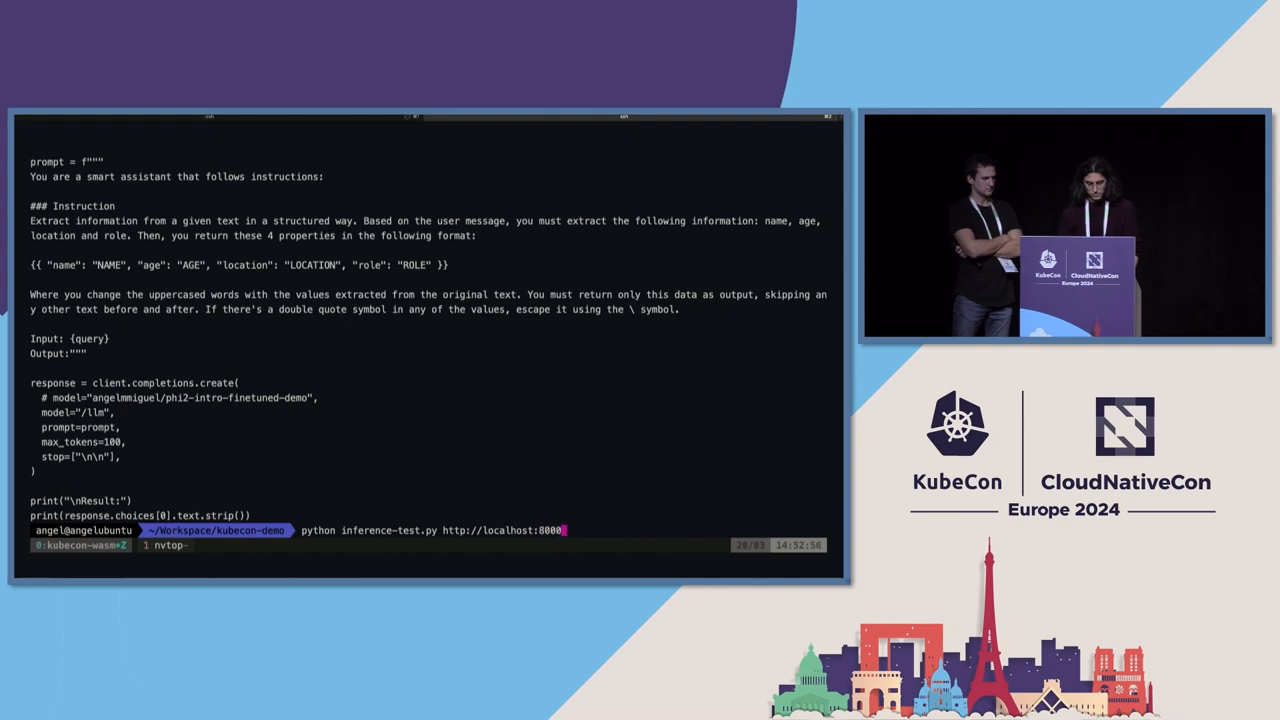
pyautogui.write('/v1')
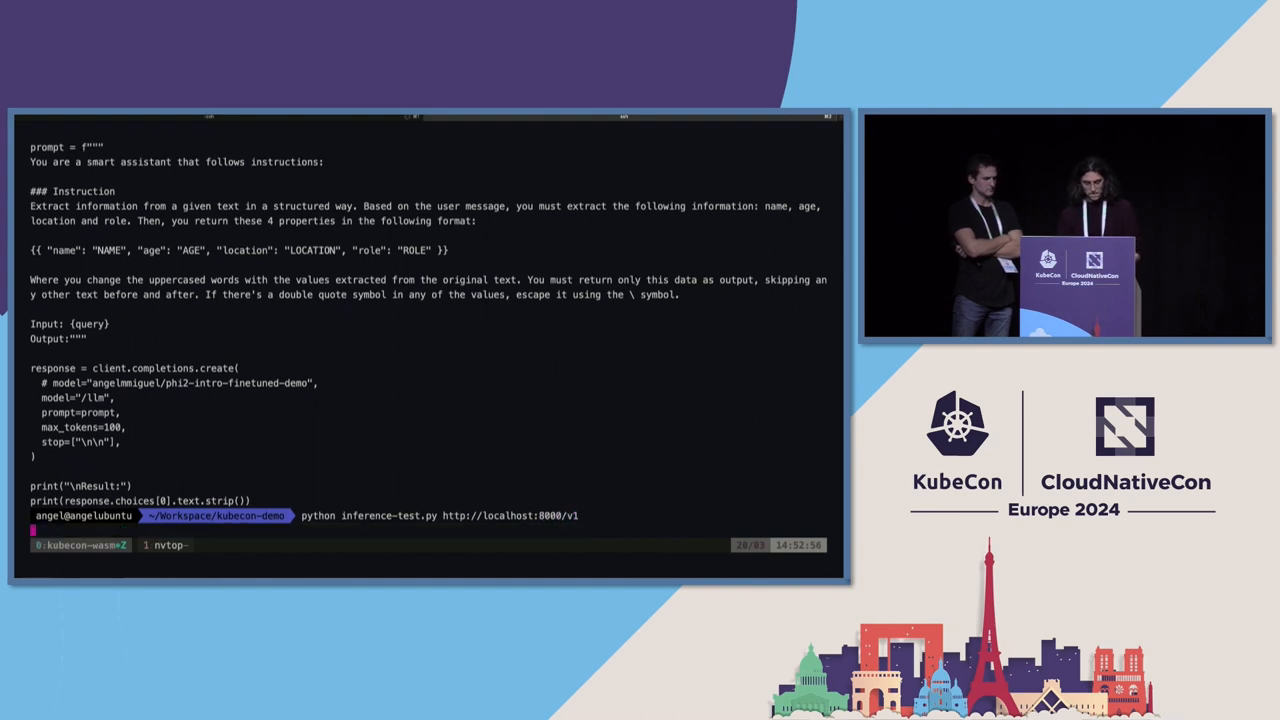
pyautogui.press('Return')
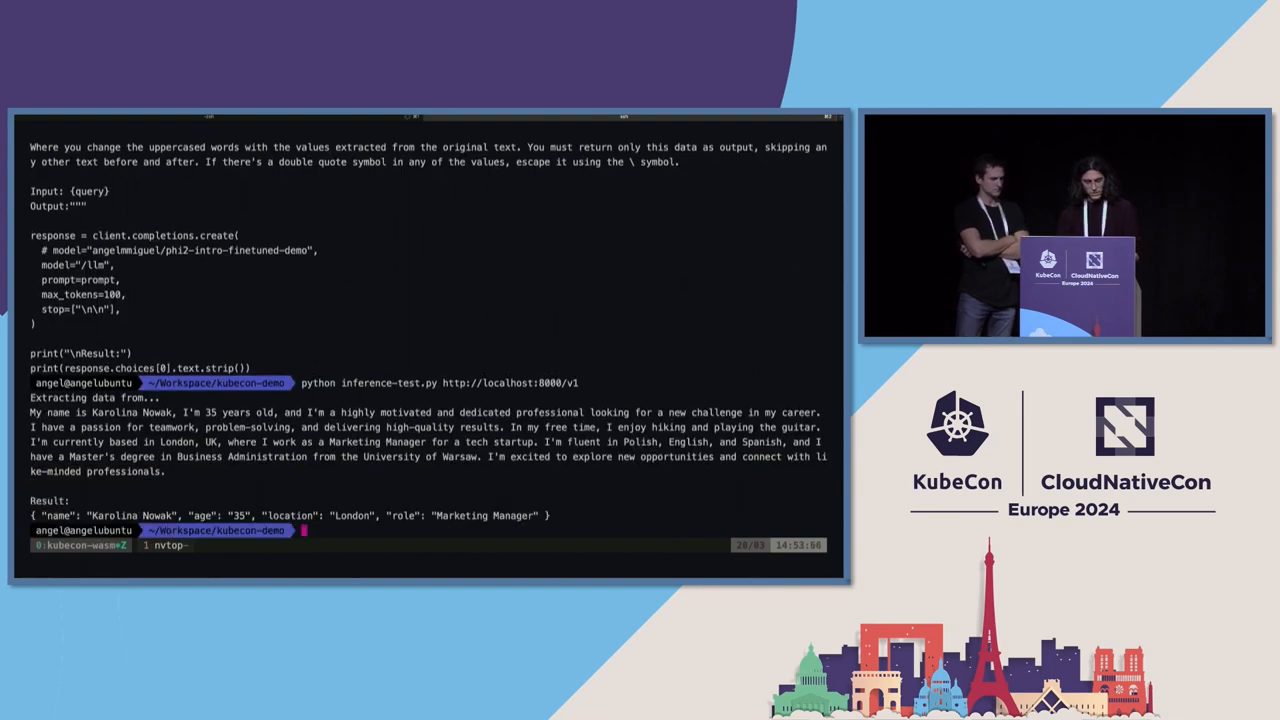